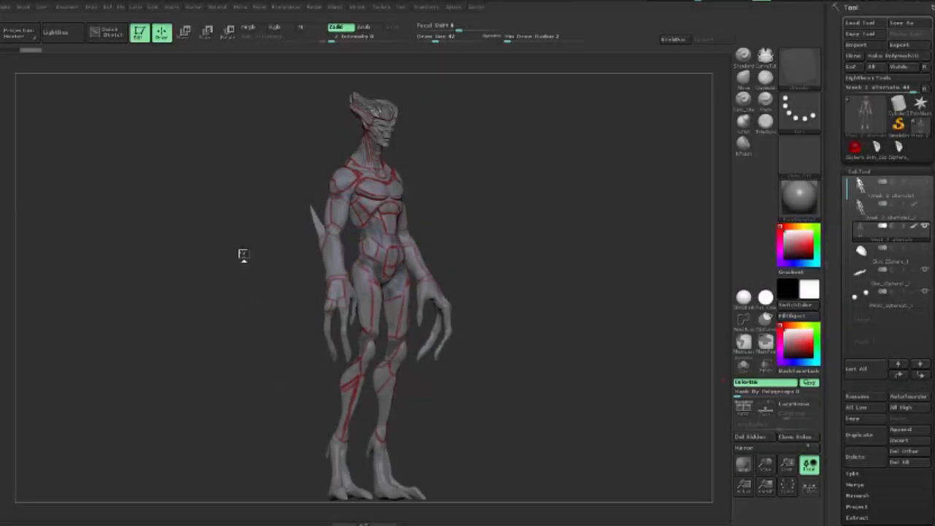
Zoom the view in on the alien's head and upper torso.
{"action": "left_click_drag", "start_coordinate": [242, 254], "coordinate": [205, 278]}
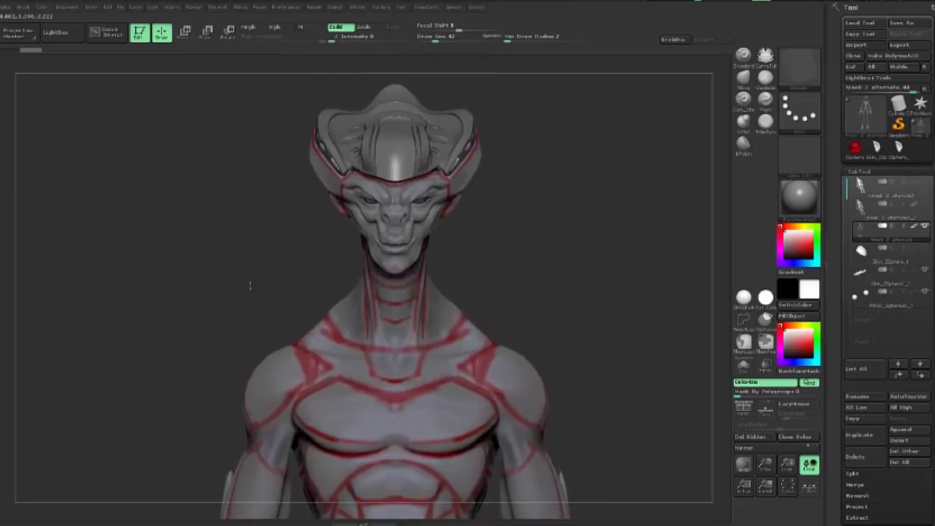
Reframe and orbit the alien's chest and shoulders before swapping to the ZSphere tool.
{"action": "left_click_drag", "start_coordinate": [248, 285], "coordinate": [277, 266]}
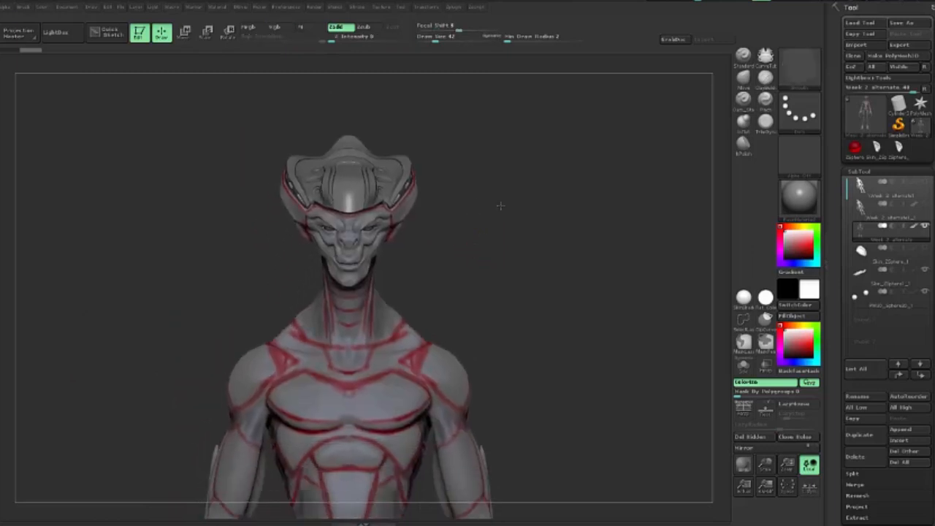
{"action": "left_click_drag", "start_coordinate": [500, 206], "coordinate": [494, 219]}
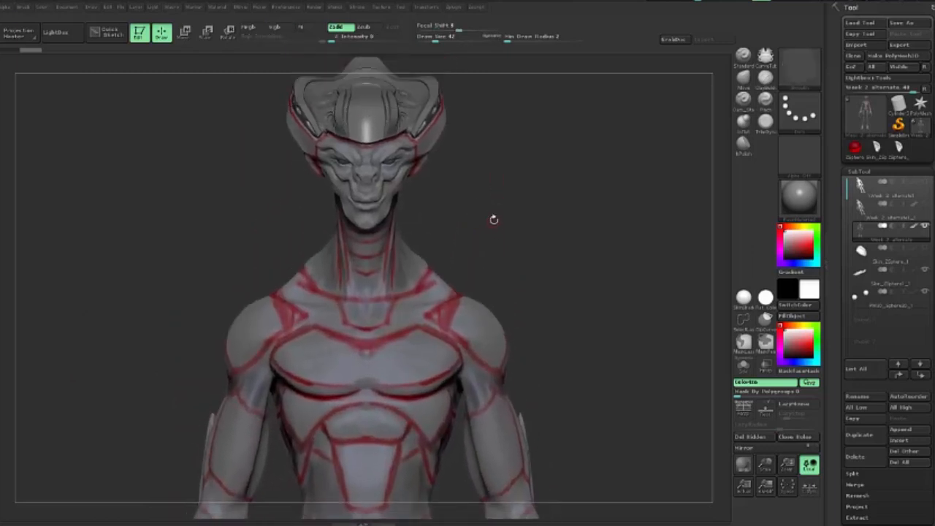
{"action": "left_click_drag", "start_coordinate": [494, 219], "coordinate": [256, 234]}
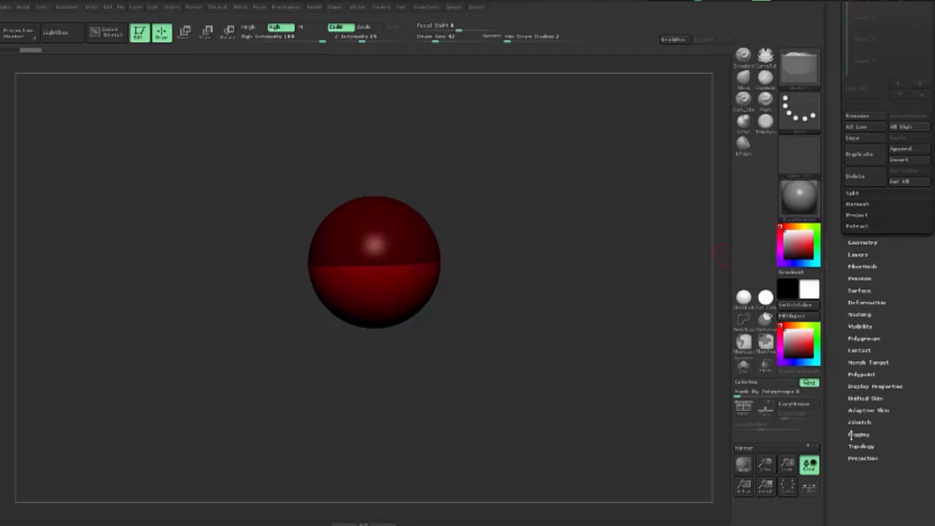
Select the alien mesh in Tool > Rigging as the ZSphere's reference mesh.
{"action": "left_click", "coordinate": [859, 434]}
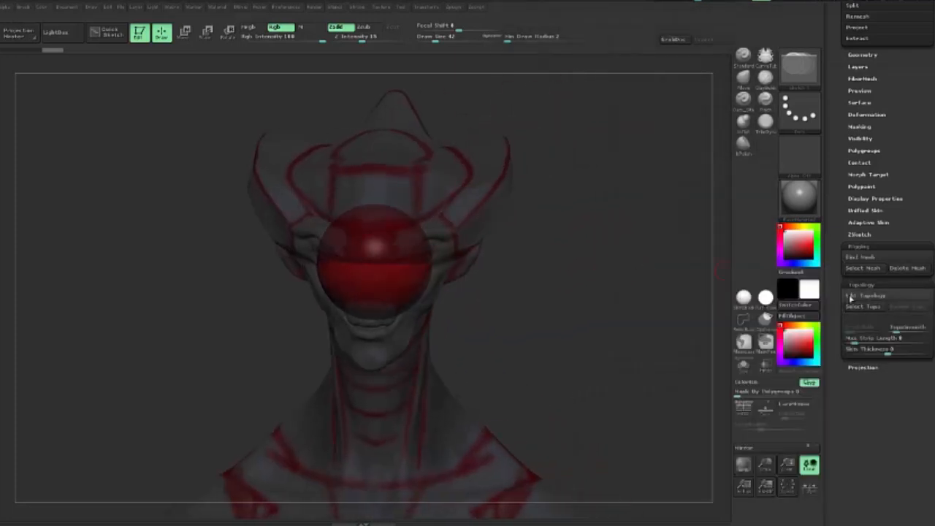
Enable Edit Topology and place the first topology point on the alien's shoulder.
{"action": "left_click", "coordinate": [868, 295]}
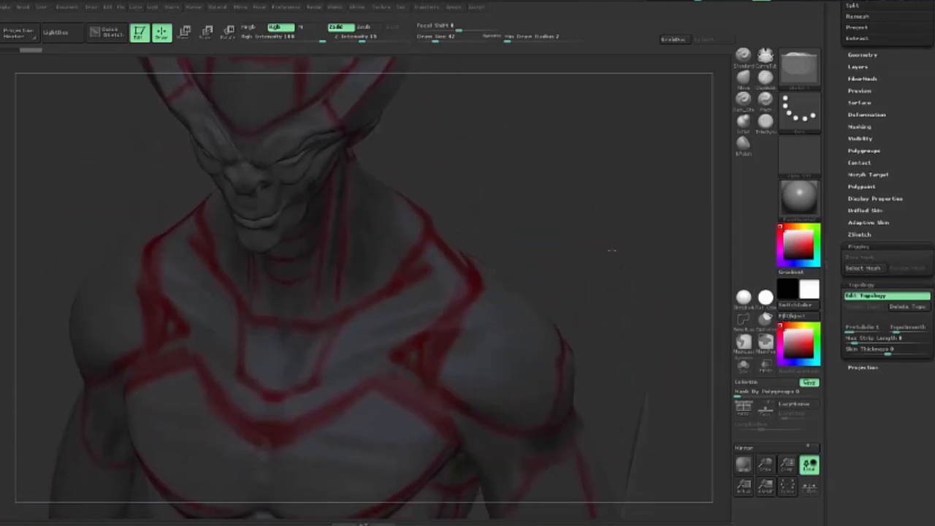
{"action": "left_click_drag", "start_coordinate": [611, 252], "coordinate": [504, 208]}
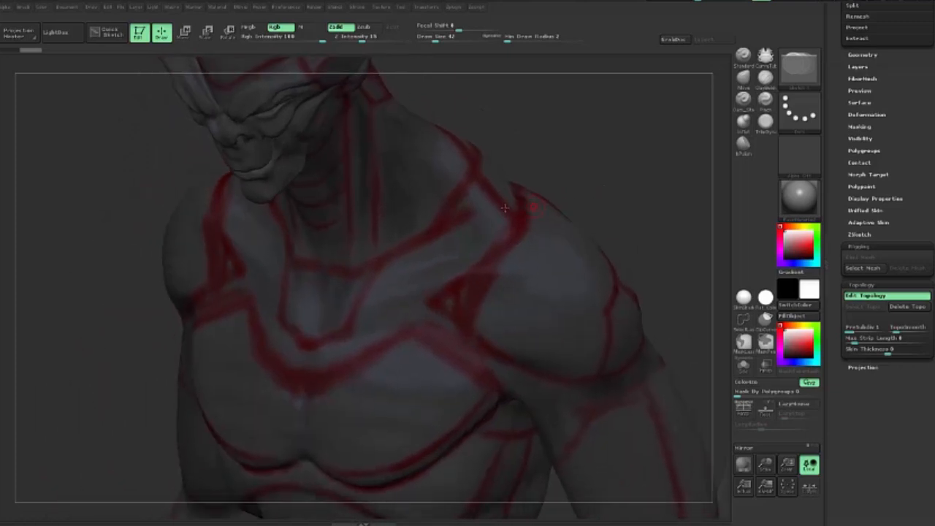
{"action": "left_click", "coordinate": [161, 32]}
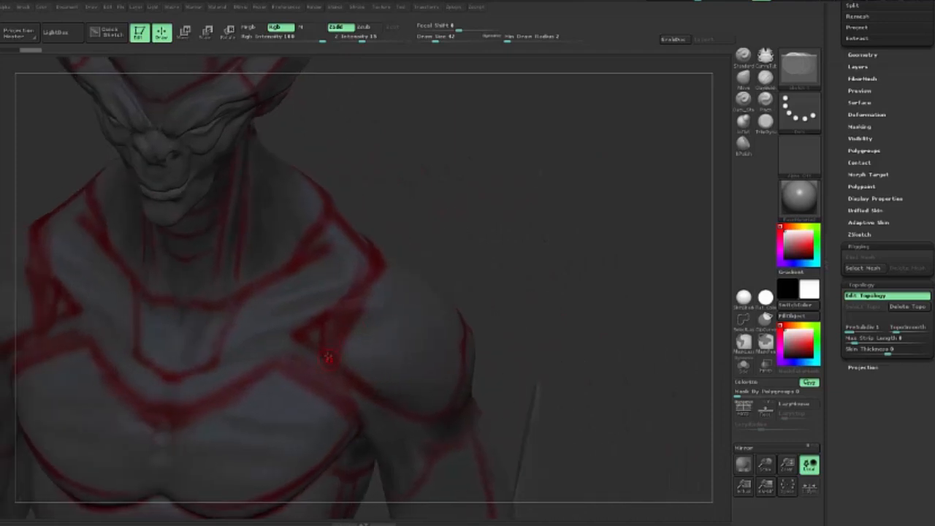
{"action": "mouse_move", "coordinate": [303, 336]}
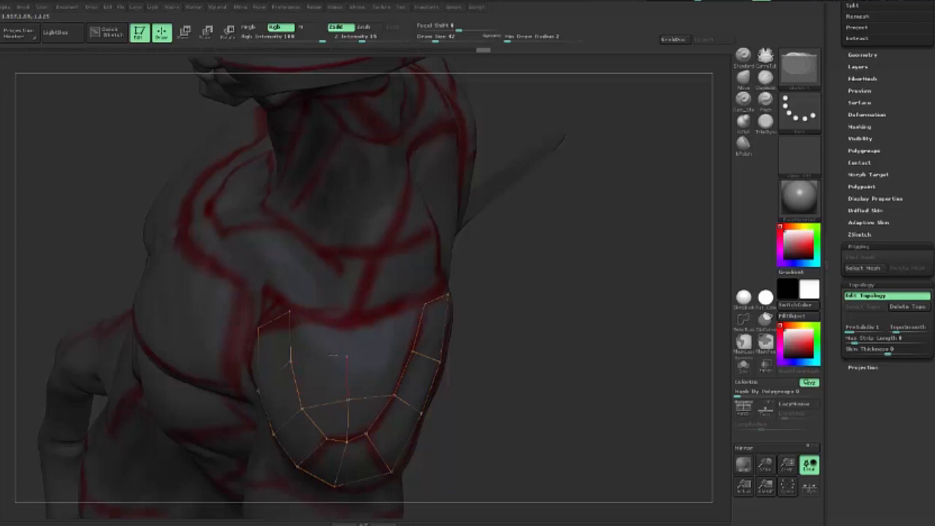
Pull the shoulder-pad topology points into place and check the patch from the side.
{"action": "left_click_drag", "start_coordinate": [348, 356], "coordinate": [289, 362]}
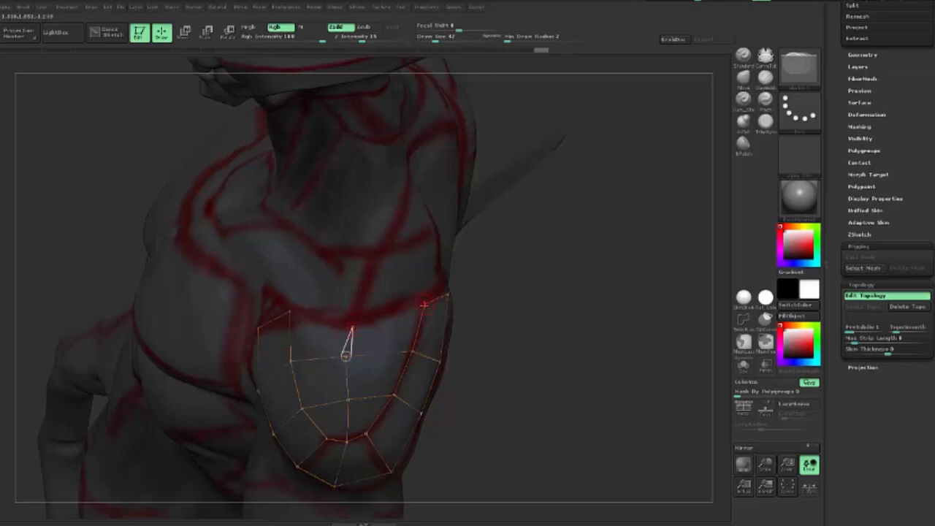
{"action": "left_click_drag", "start_coordinate": [348, 351], "coordinate": [427, 302]}
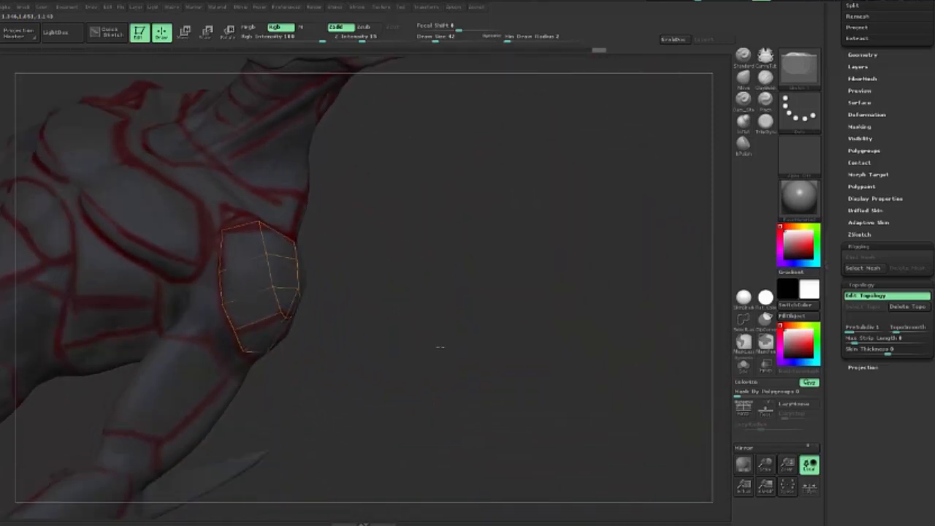
{"action": "left_click_drag", "start_coordinate": [438, 348], "coordinate": [550, 278]}
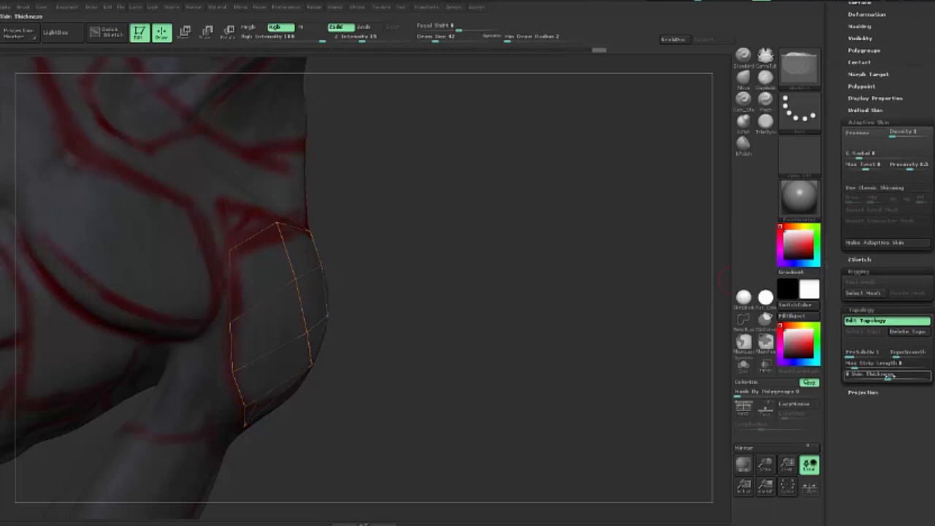
Raise the pad's Skin Thickness and preview the cage as a solid adaptive skin.
{"action": "left_click_drag", "start_coordinate": [862, 374], "coordinate": [892, 374]}
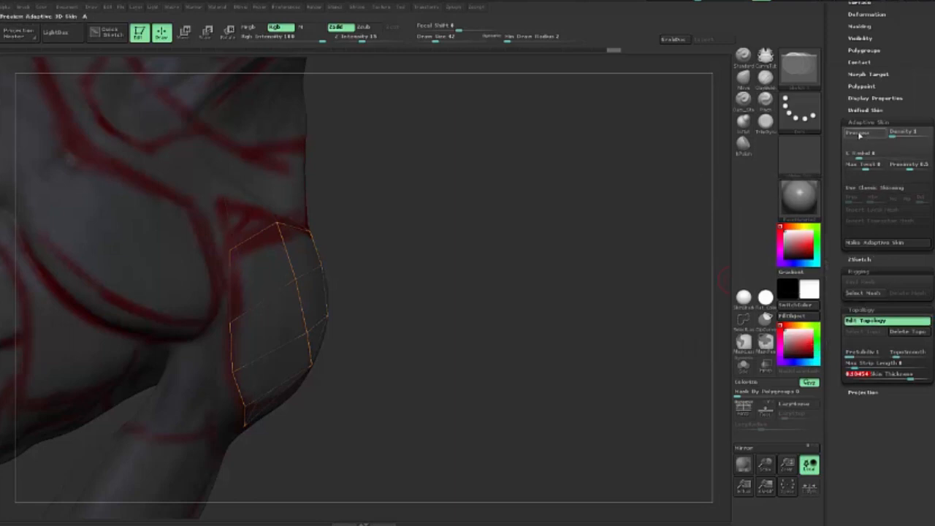
{"action": "left_click", "coordinate": [865, 132]}
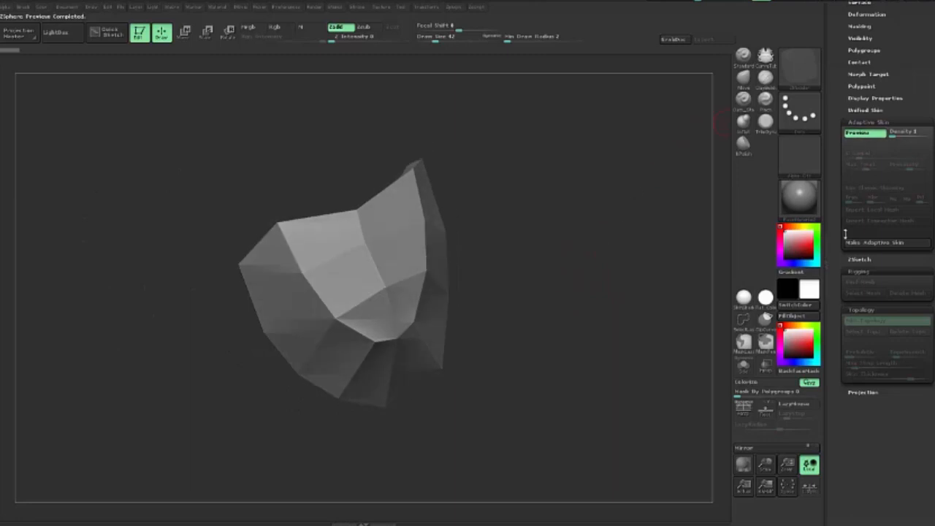
Make an Adaptive Skin from the topology and switch to the new shoulder-pad mesh.
{"action": "left_click", "coordinate": [883, 242]}
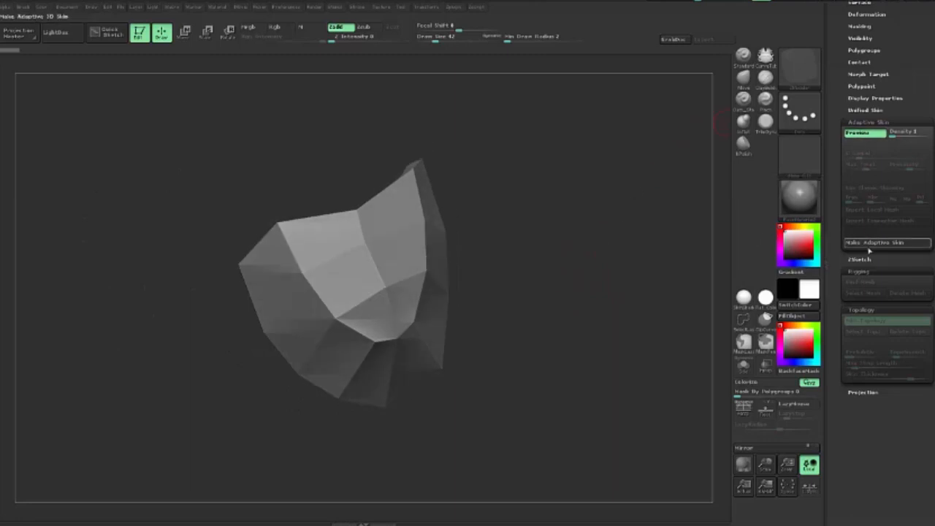
{"action": "mouse_move", "coordinate": [884, 243]}
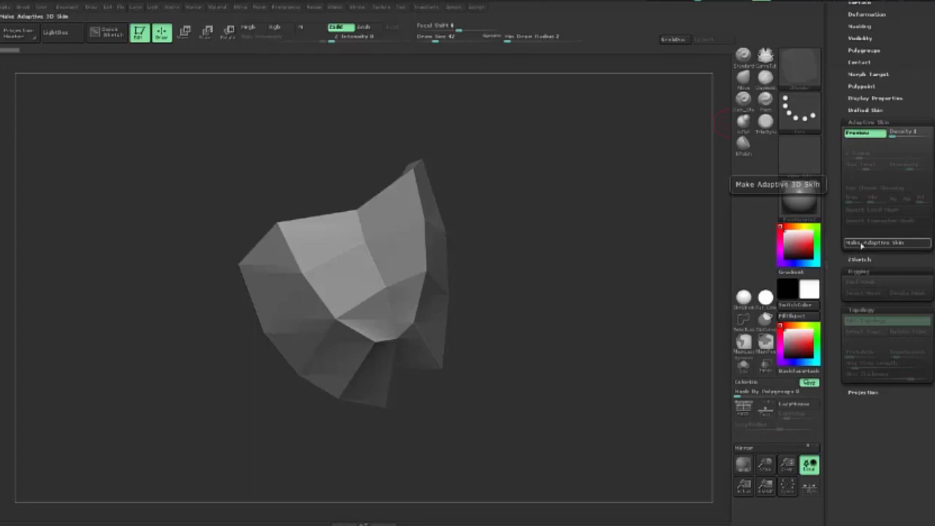
{"action": "left_click", "coordinate": [886, 243]}
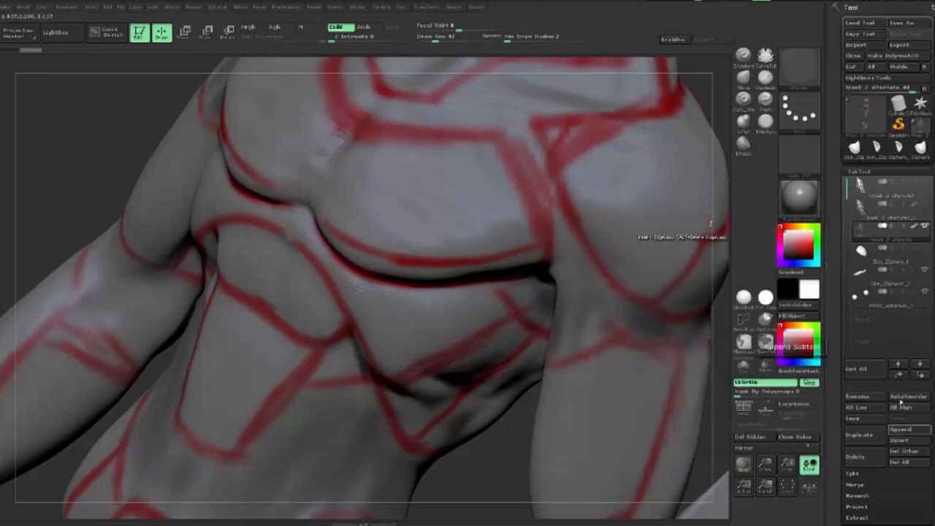
{"action": "left_click", "coordinate": [909, 441]}
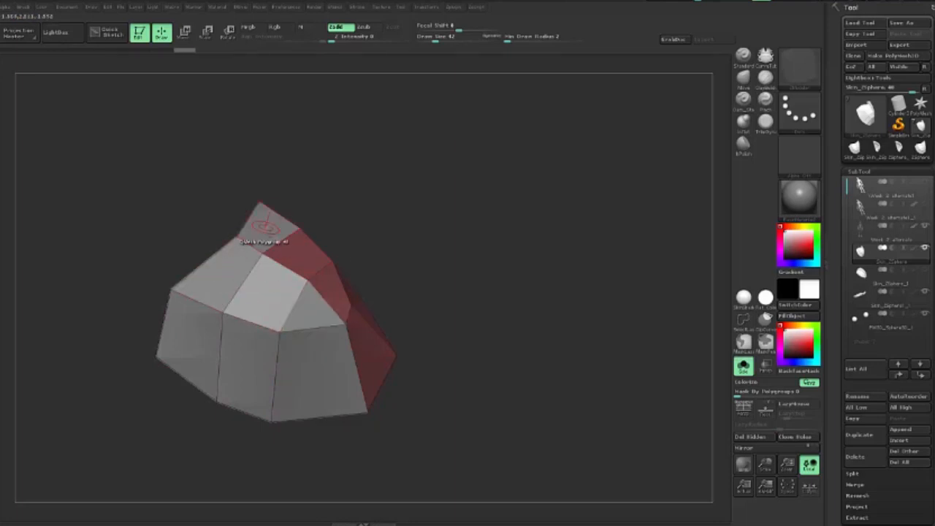
Isolate the pad's front faces and rotate to regroup them apart from the rim.
{"action": "left_click_drag", "start_coordinate": [270, 219], "coordinate": [314, 292]}
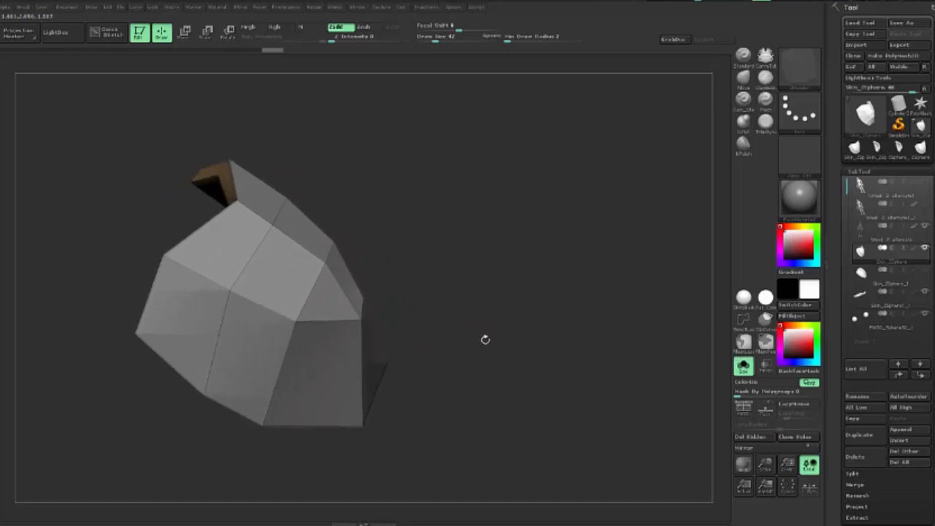
{"action": "left_click_drag", "start_coordinate": [485, 339], "coordinate": [471, 321]}
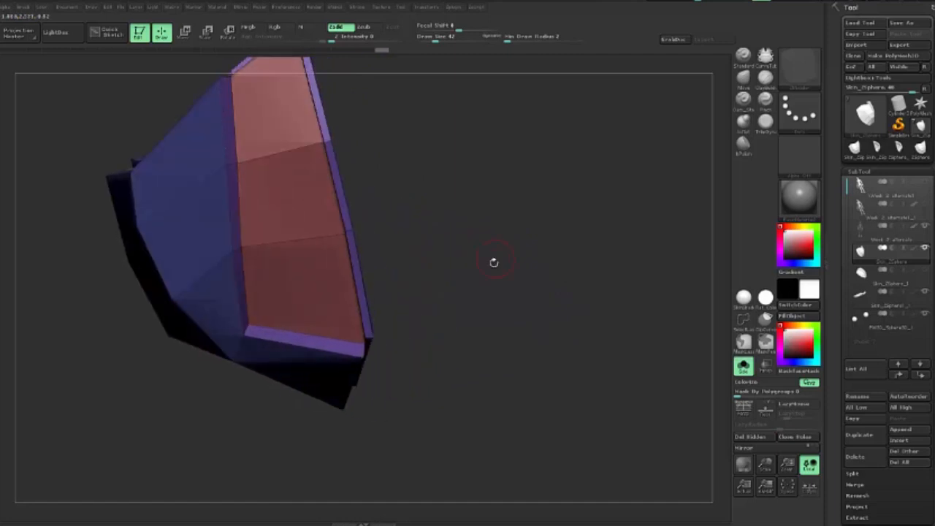
Marquee-select the pad's upper faces to group them separately from the lower rim.
{"action": "left_click_drag", "start_coordinate": [493, 262], "coordinate": [502, 302]}
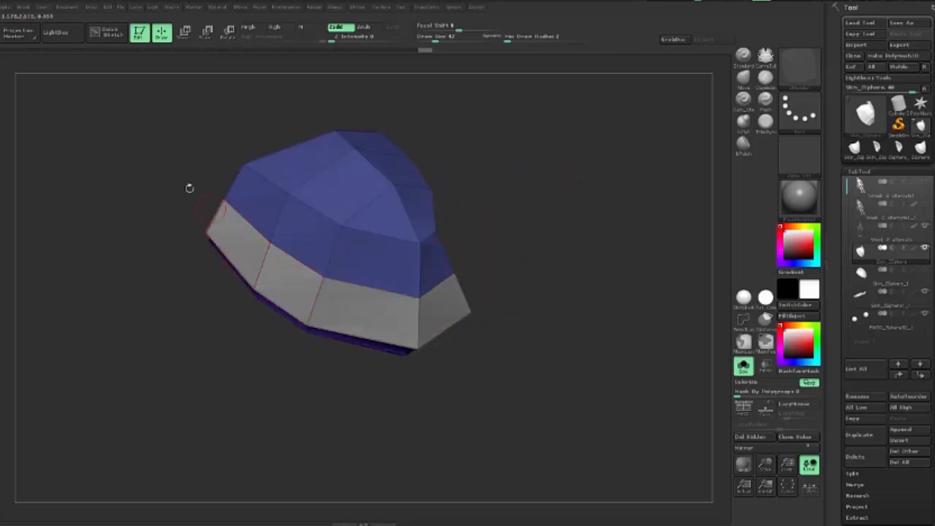
{"action": "left_click_drag", "start_coordinate": [190, 189], "coordinate": [389, 292]}
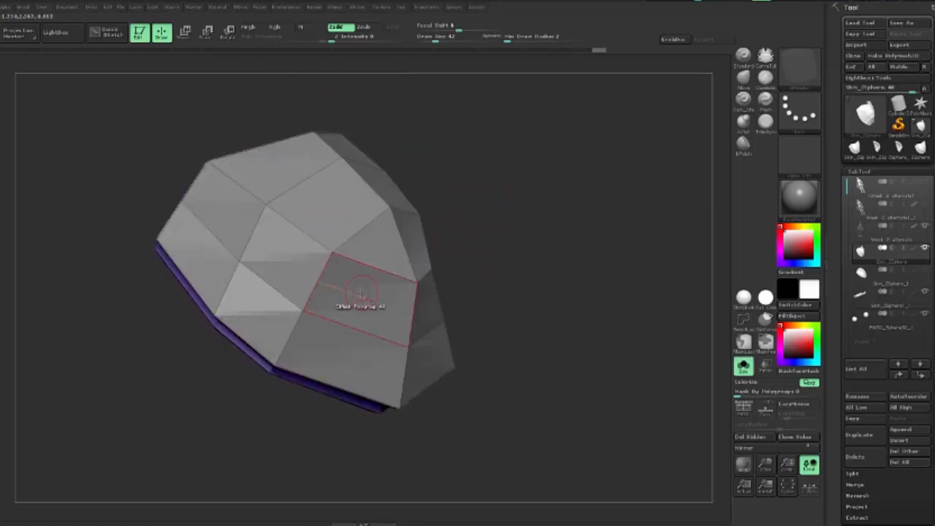
Crease the pad by polygroups to begin thickening and seating it on the shoulder.
{"action": "right_click", "coordinate": [362, 292]}
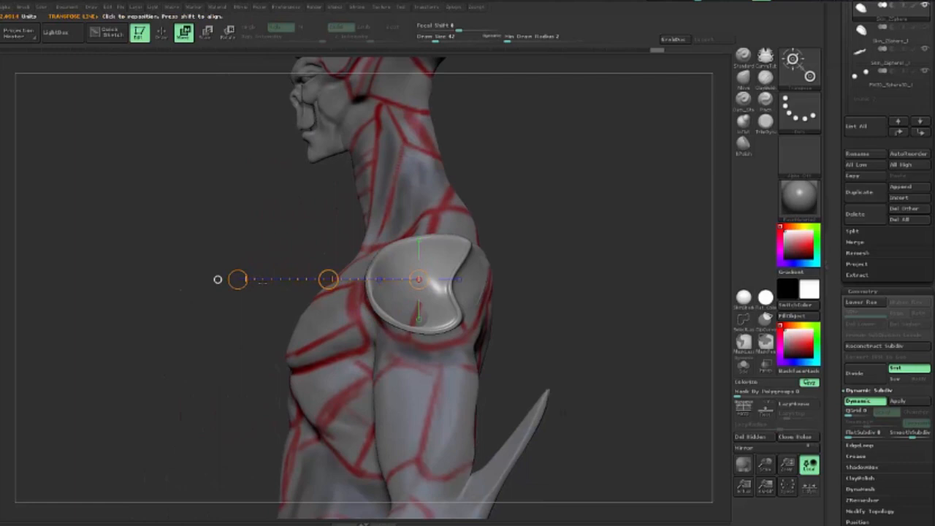
Shift the smoothed pad from front view so it seats snugly against the alien's shoulder contours.
{"action": "left_click", "coordinate": [204, 32]}
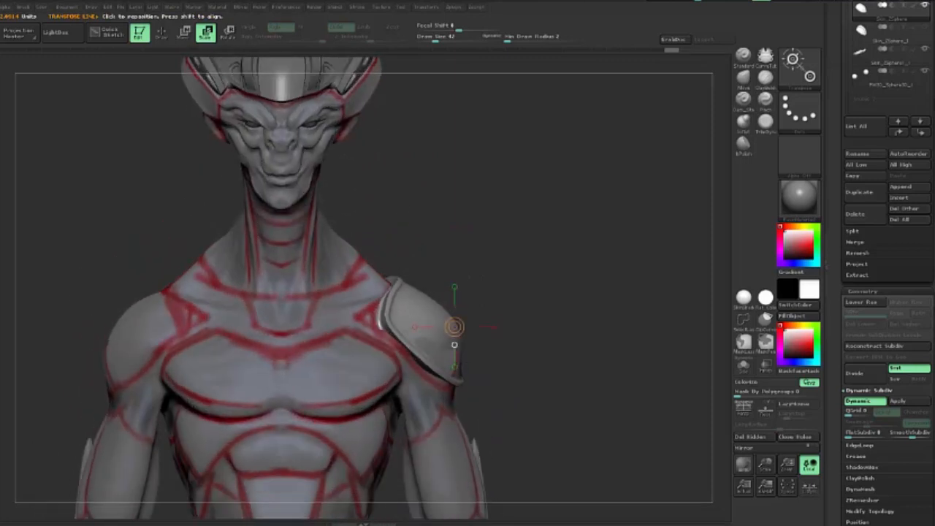
{"action": "left_click", "coordinate": [185, 32]}
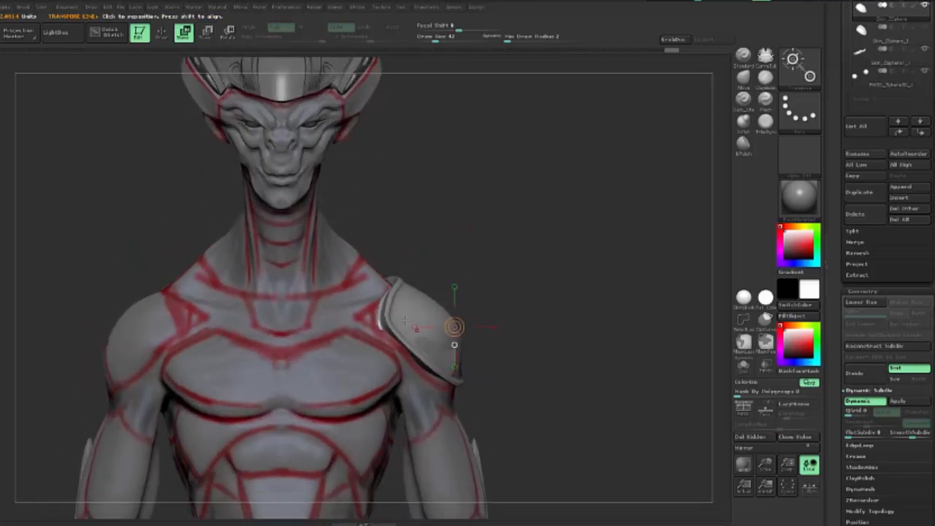